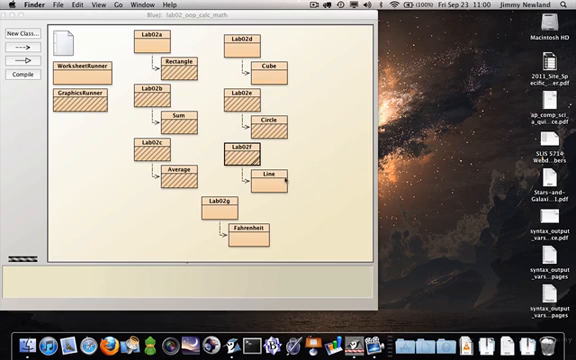
- Open the Line class's source code in the BlueJ editor
double_click(274, 172)
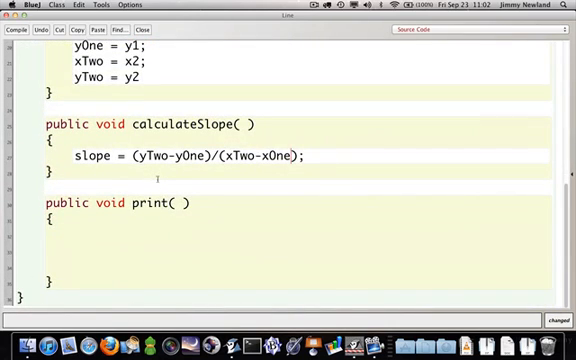
- Cast the slope division to (double) so calculateSlope yields a decimal value
text((double))
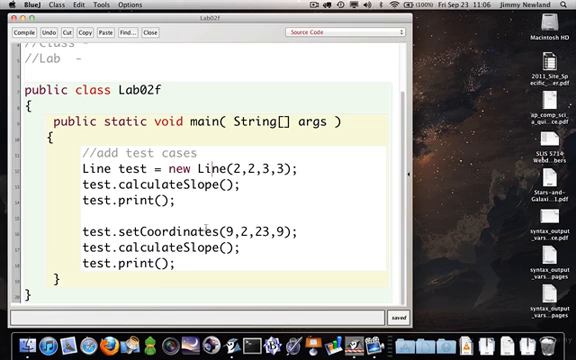
- Select the word 'test' in the second test case of Lab02f's main
double_click(98, 232)
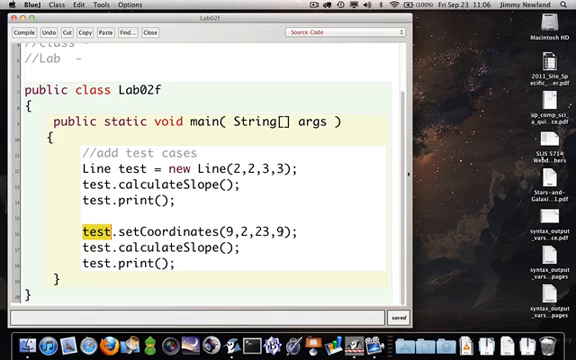